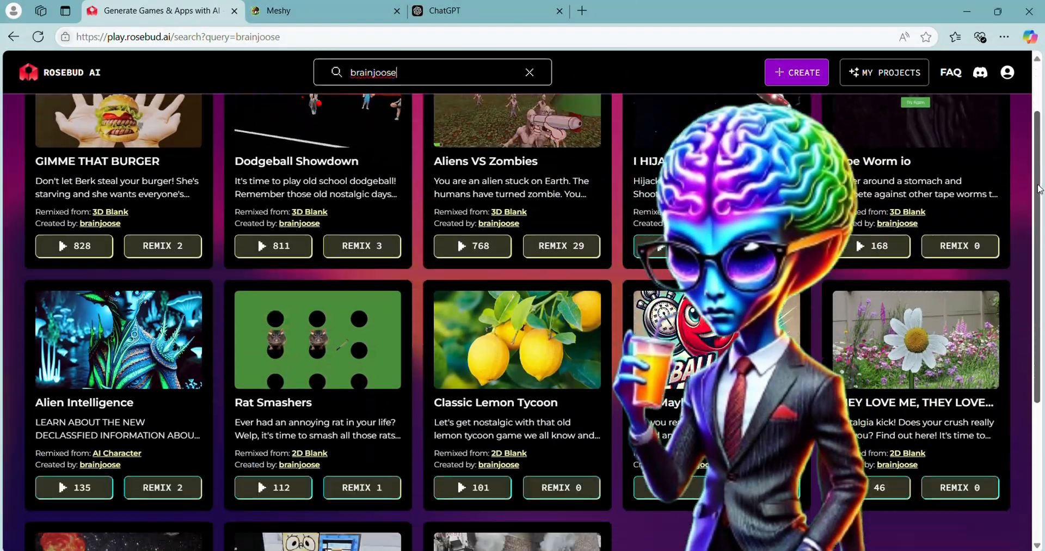
# Scroll through the Rosebud search results for brainjoose's games before moving to ChatGPT.
pyautogui.scroll(-3)
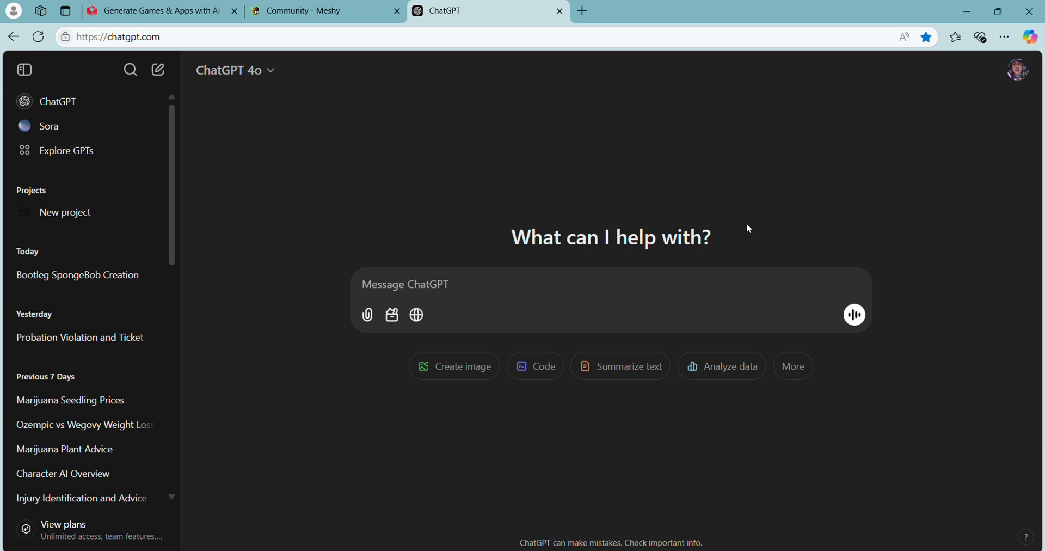
# Ask ChatGPT for 'T pose of a big scary ogre beast' to generate the image.
pyautogui.write('T pose of a')
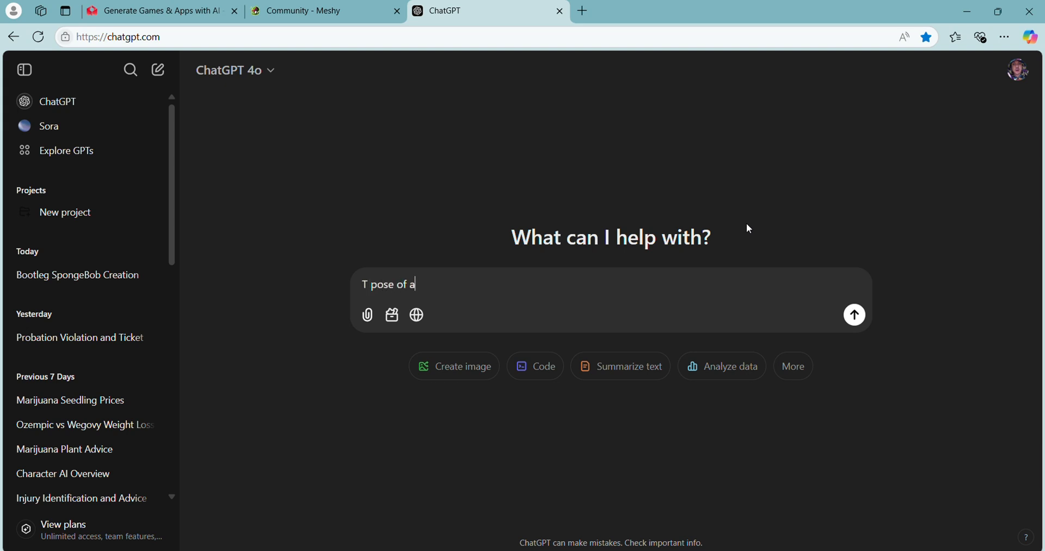
pyautogui.write('big scary o')
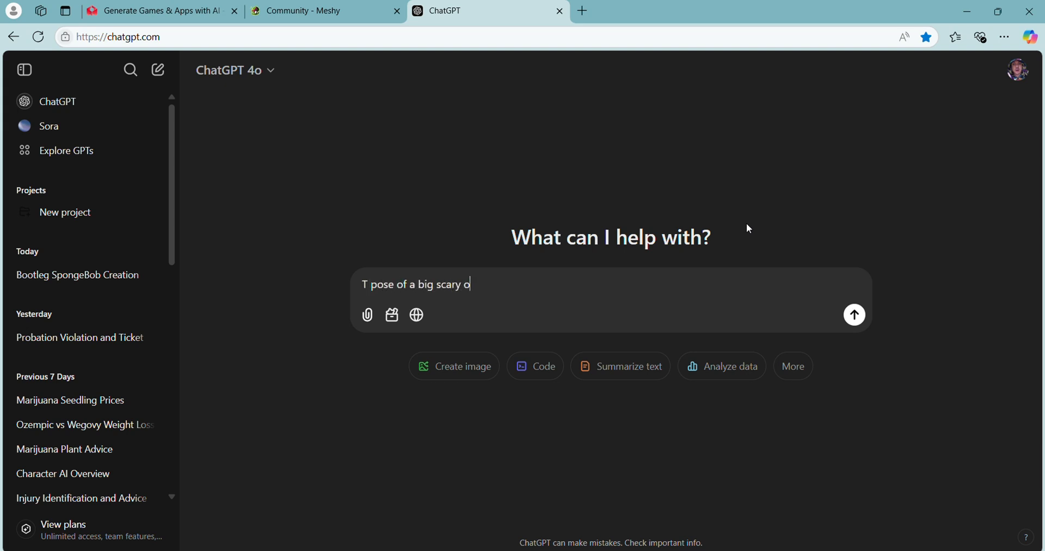
pyautogui.write('gre beast')
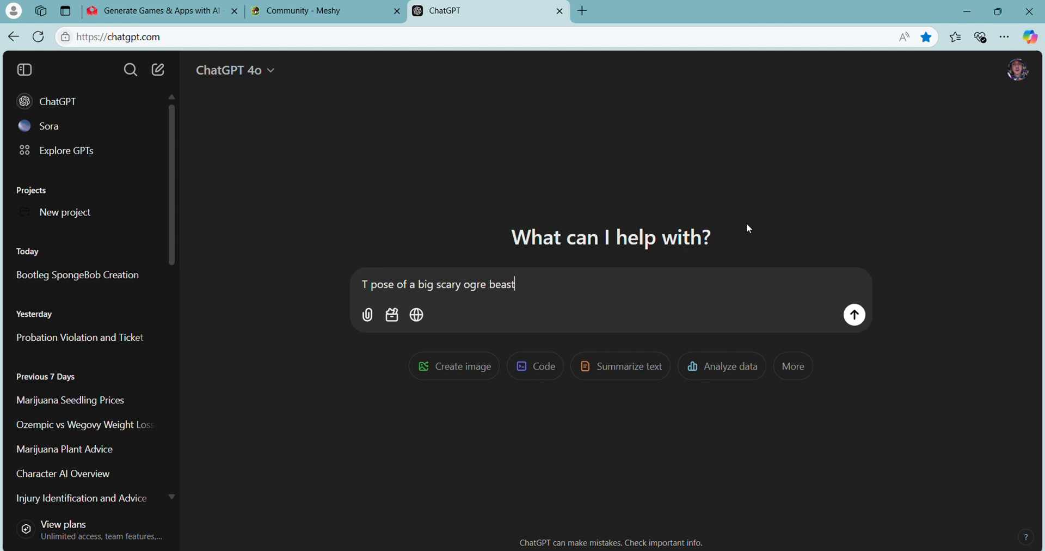
pyautogui.click(854, 315)
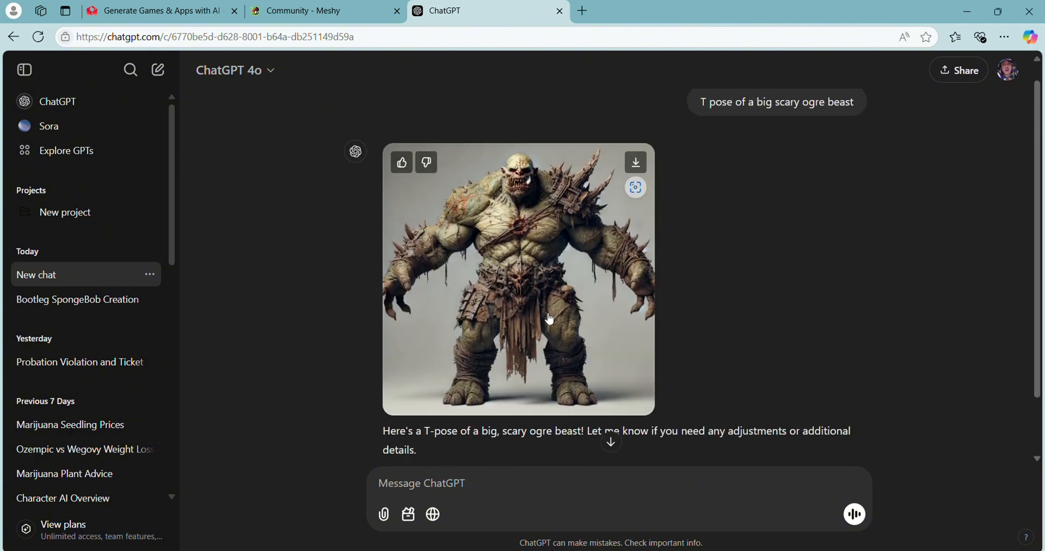
# Download the generated ogre T-pose image and save it to disk.
pyautogui.click(636, 162)
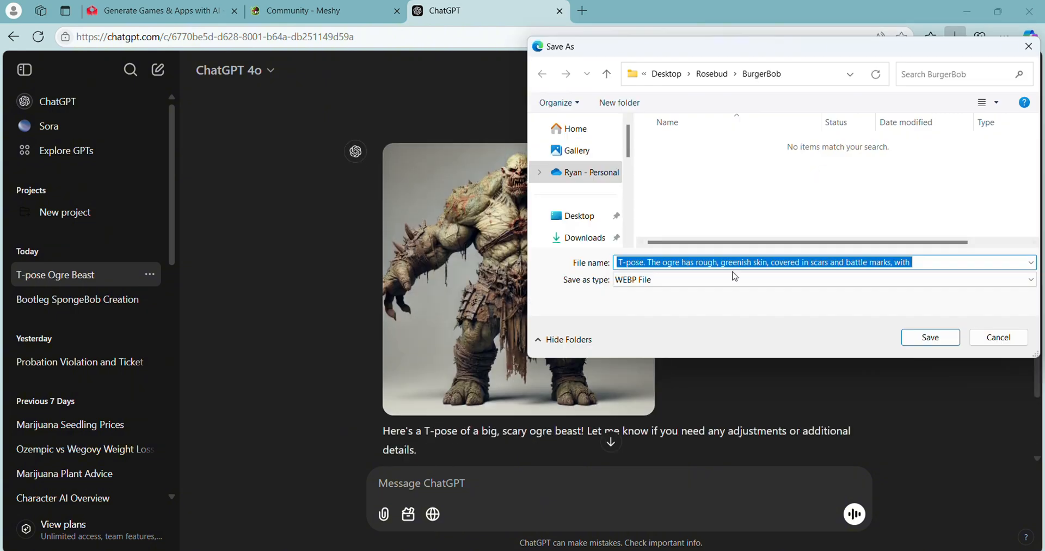
pyautogui.click(929, 337)
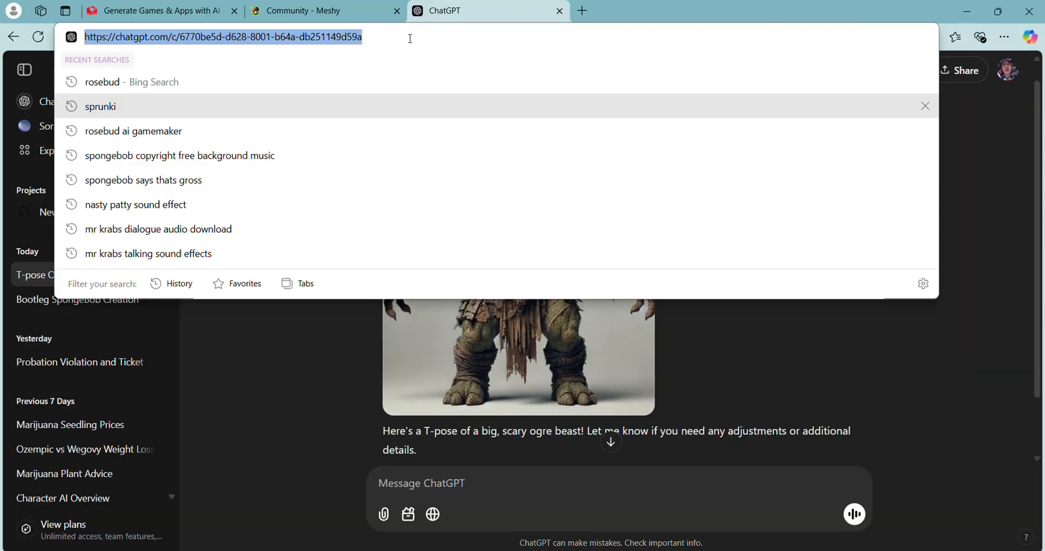
# Upload the ogre image to remove.bg and download the background-free cutout PNG.
pyautogui.write('remove.bg')
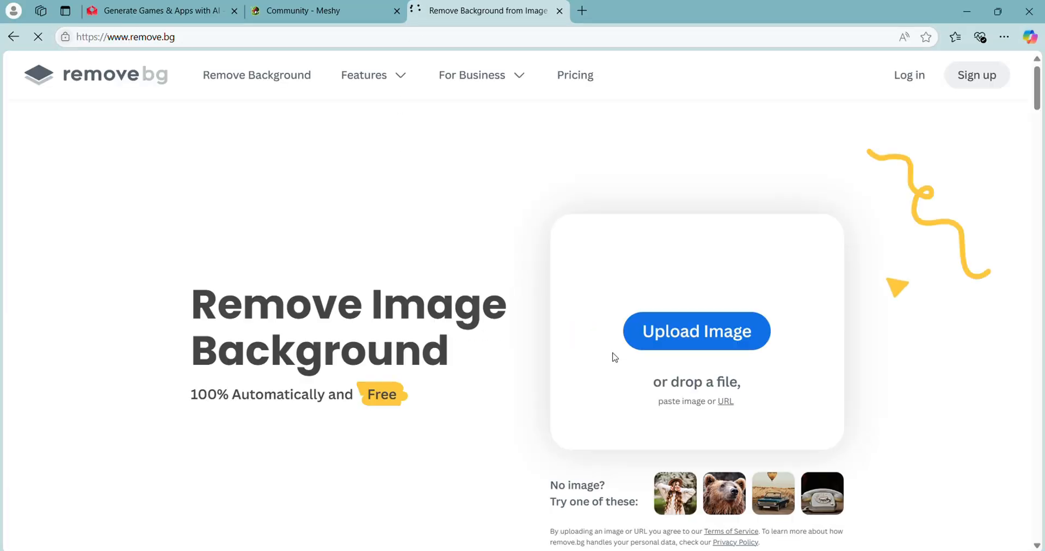
pyautogui.click(696, 331)
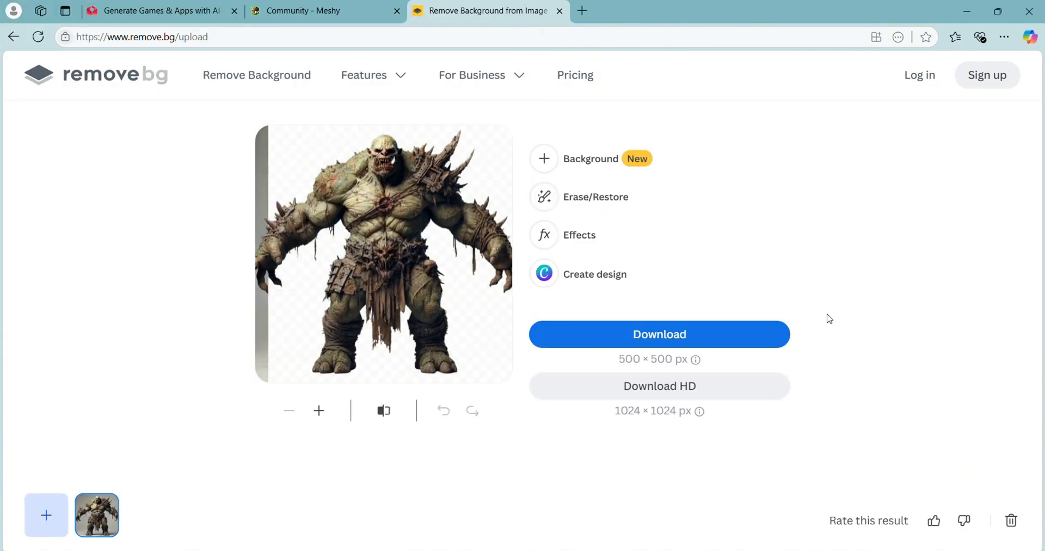
pyautogui.click(659, 334)
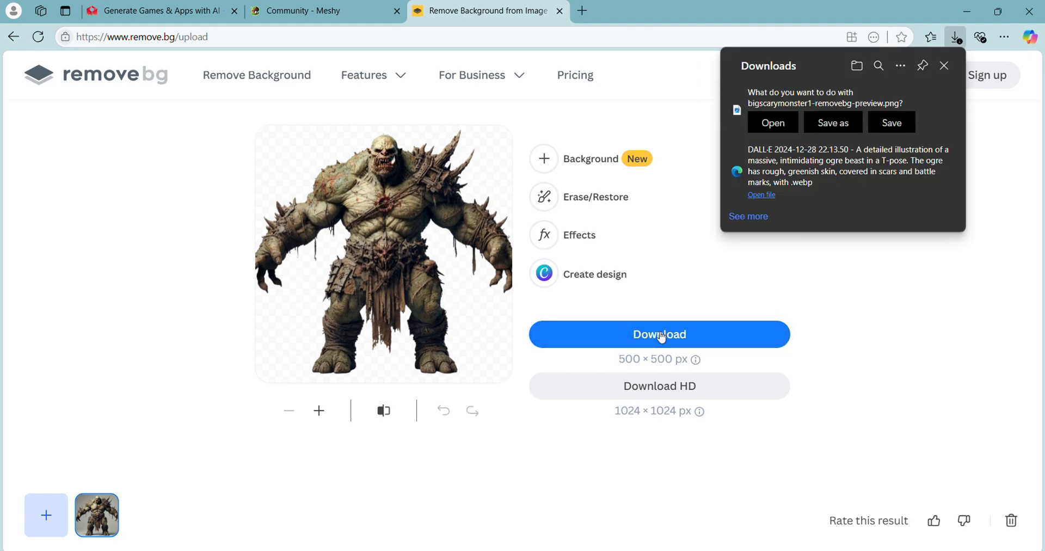
pyautogui.moveTo(891, 122)
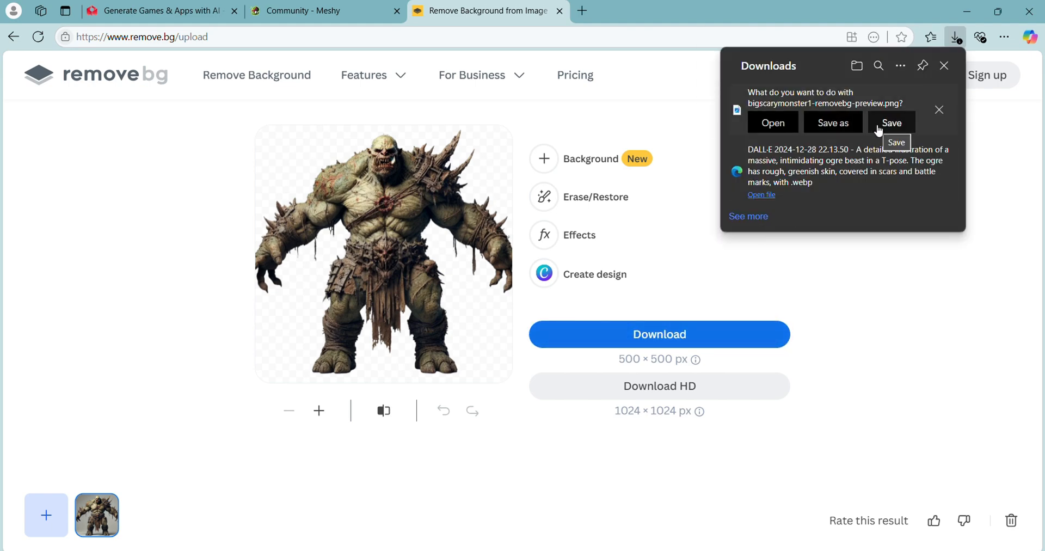
pyautogui.click(302, 11)
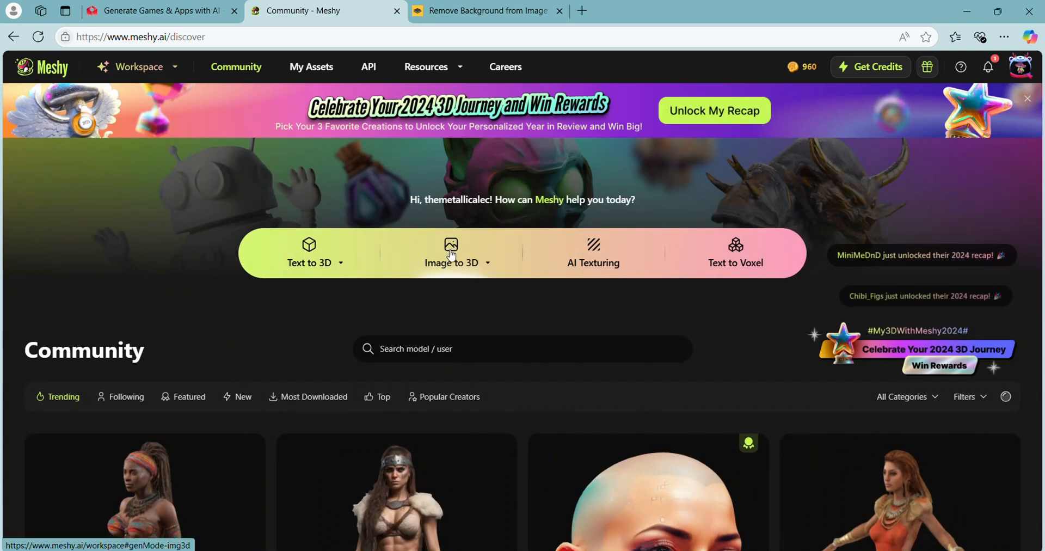
# Start an Image to 3D generation with the bigscarymonster1 cutout uploaded.
pyautogui.click(451, 253)
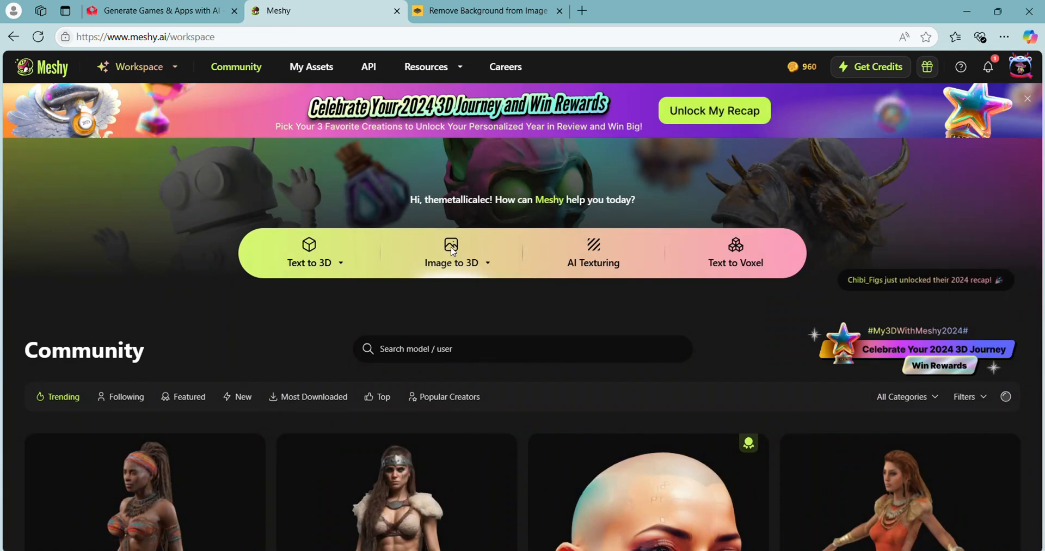
pyautogui.click(451, 251)
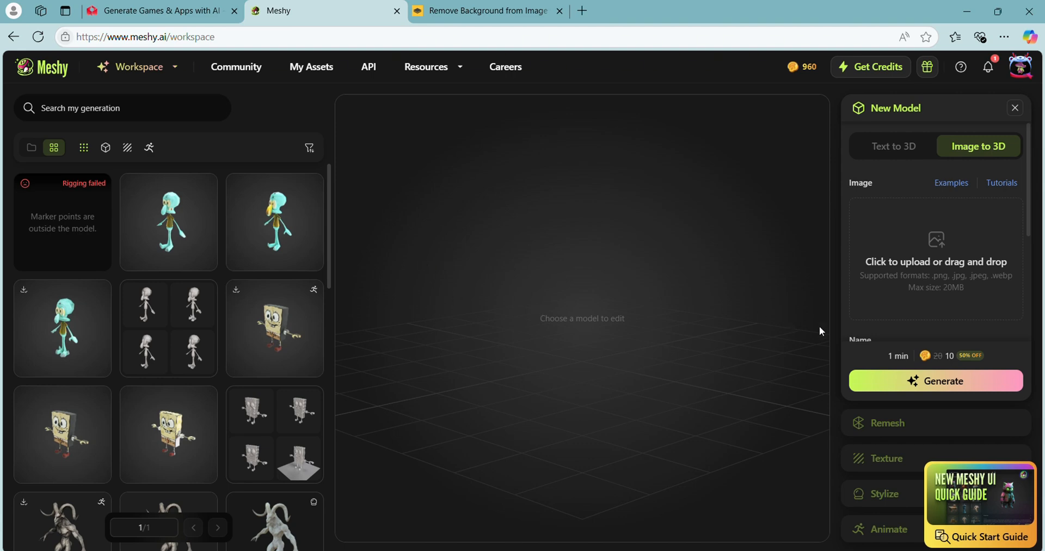
pyautogui.click(936, 261)
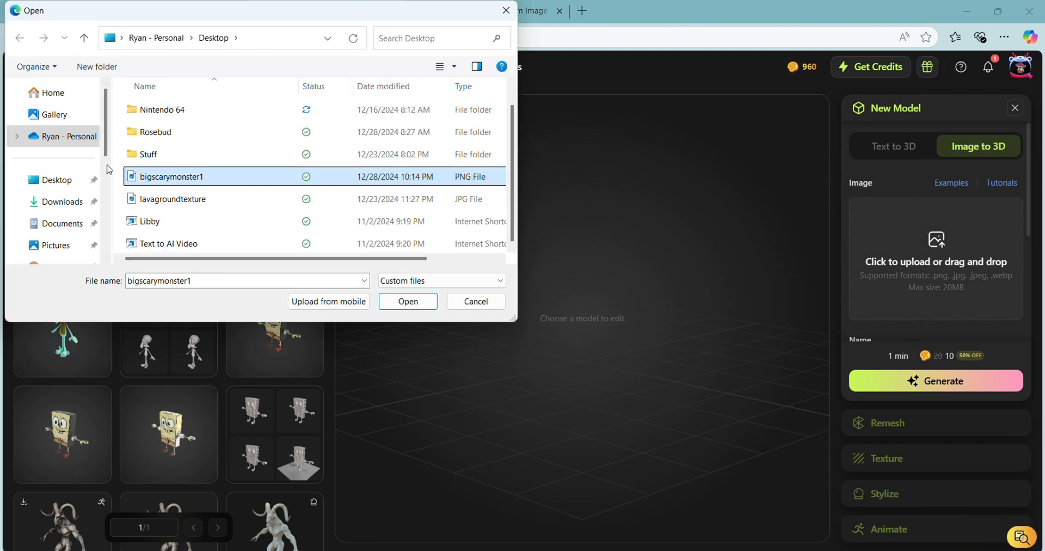
pyautogui.click(407, 301)
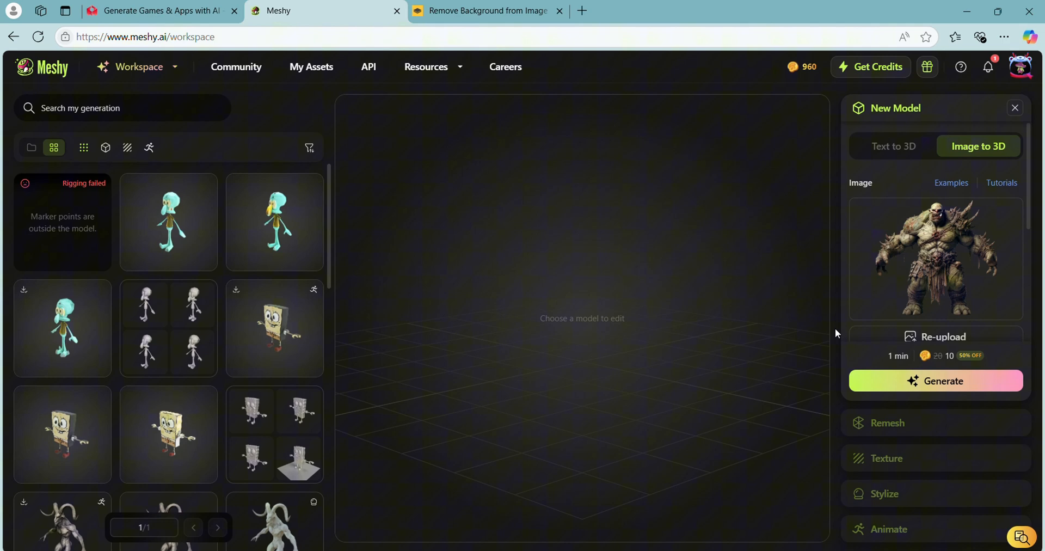
# Name the model Berk's Mom and generate the 3D ogre.
pyautogui.write("Berk's Mom")
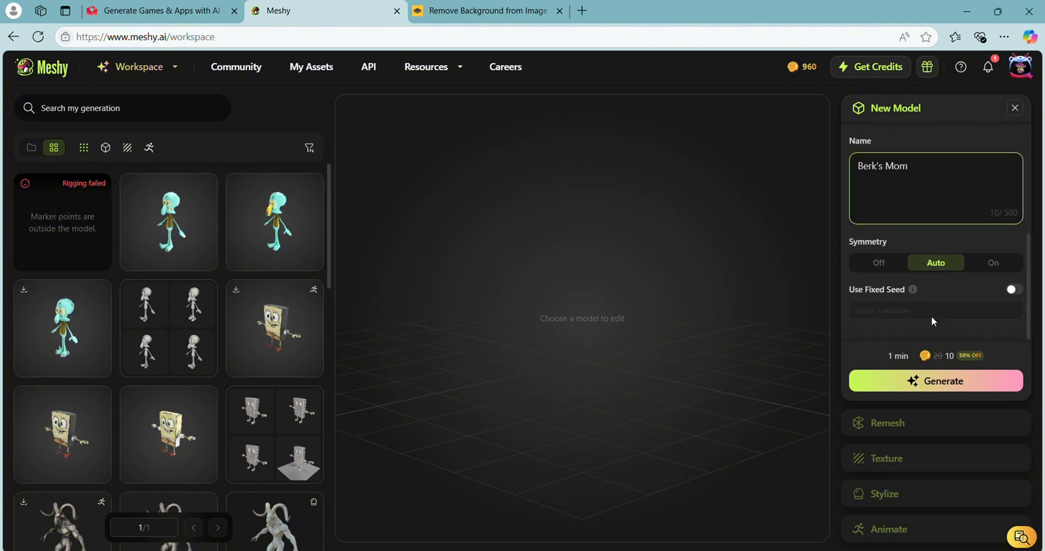
pyautogui.click(992, 262)
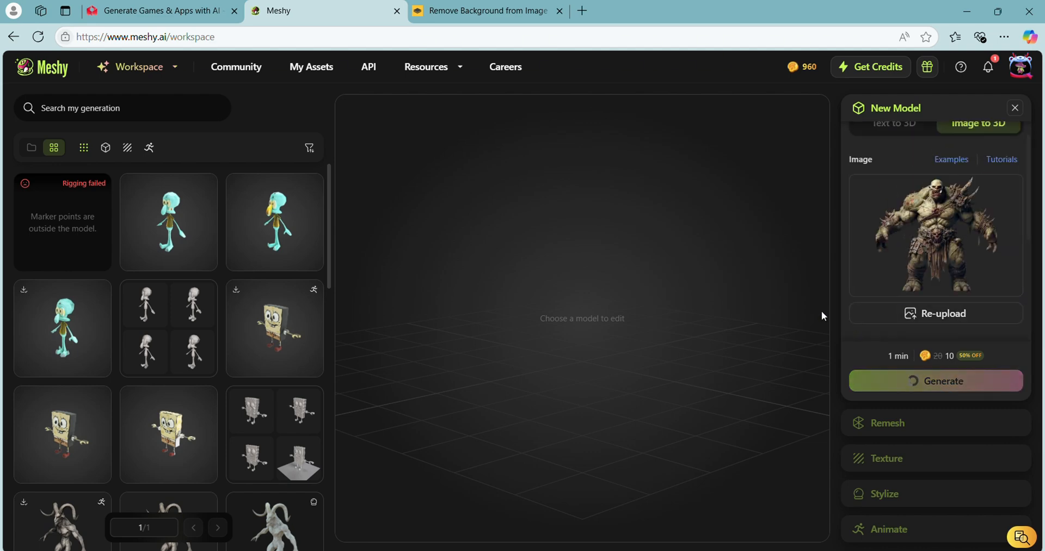
pyautogui.click(936, 381)
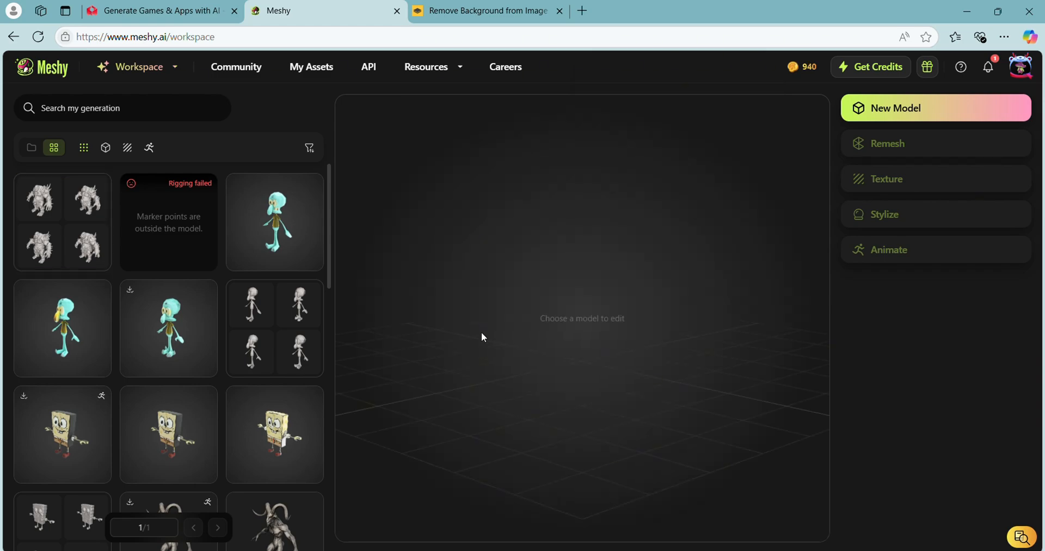
# Select the generated ogre model and begin humanoid rigging.
pyautogui.click(61, 222)
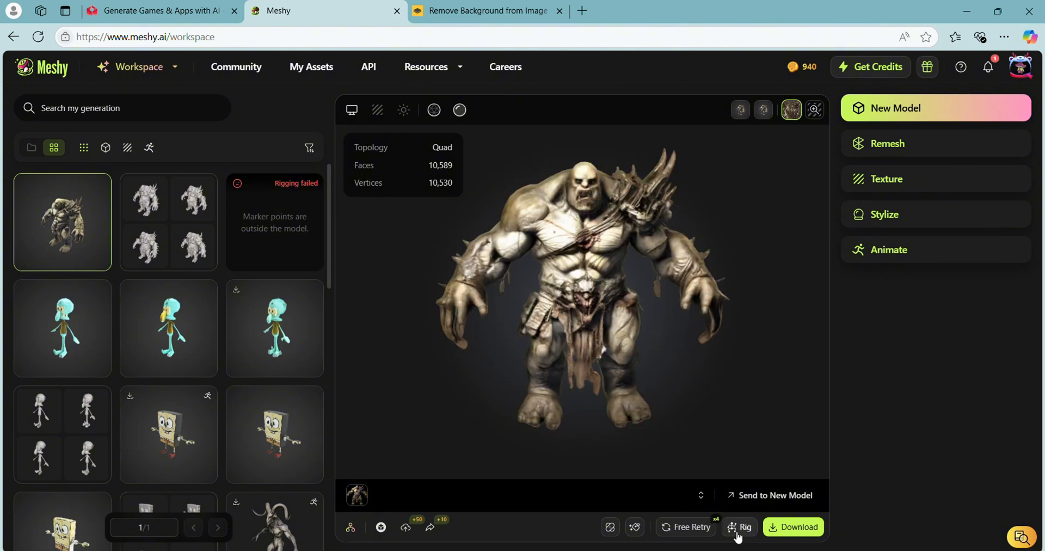
pyautogui.click(741, 527)
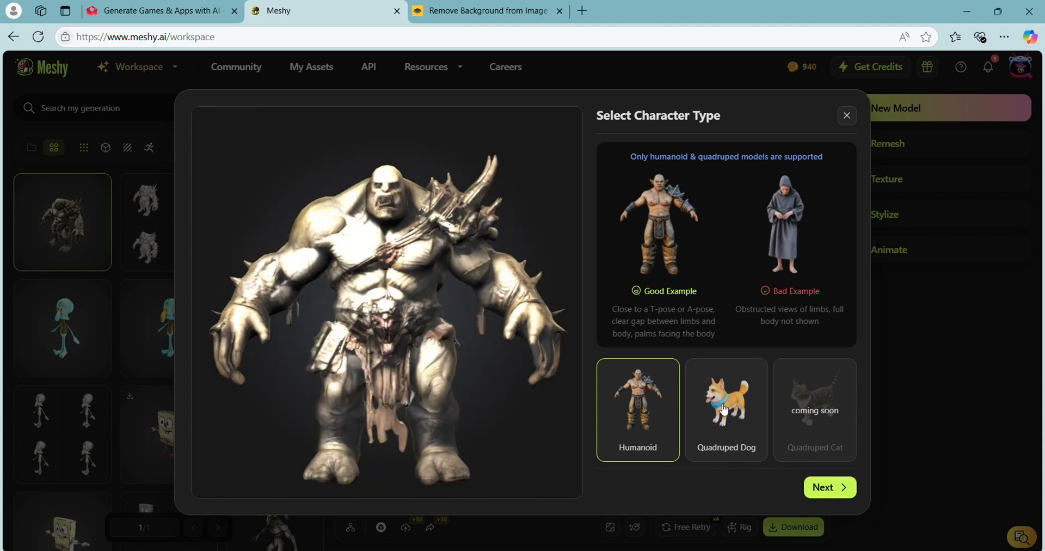
pyautogui.click(830, 487)
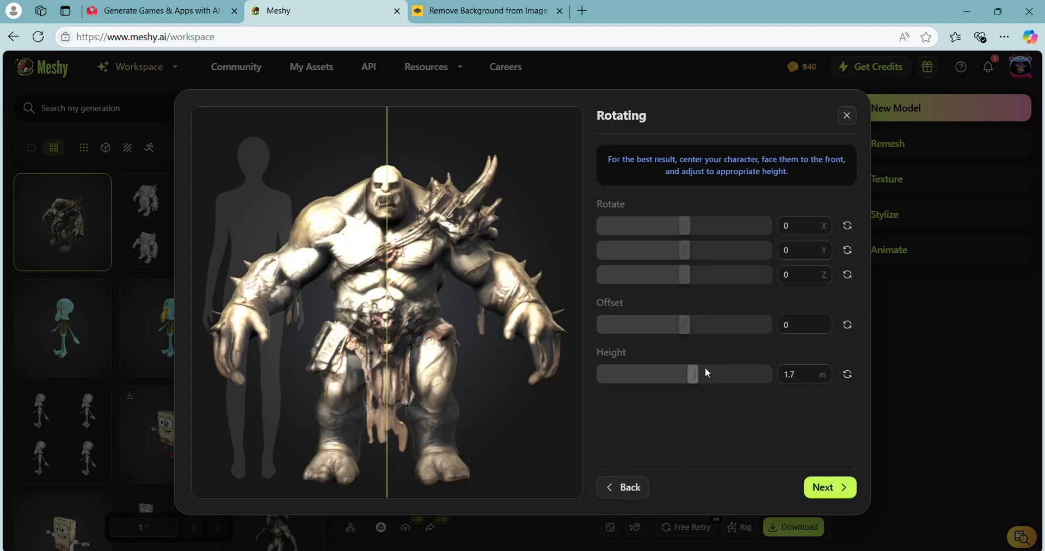
# Set the character height to about 1.91 m and proceed to body marker placement.
pyautogui.moveTo(692, 373); pyautogui.dragTo(702, 374)
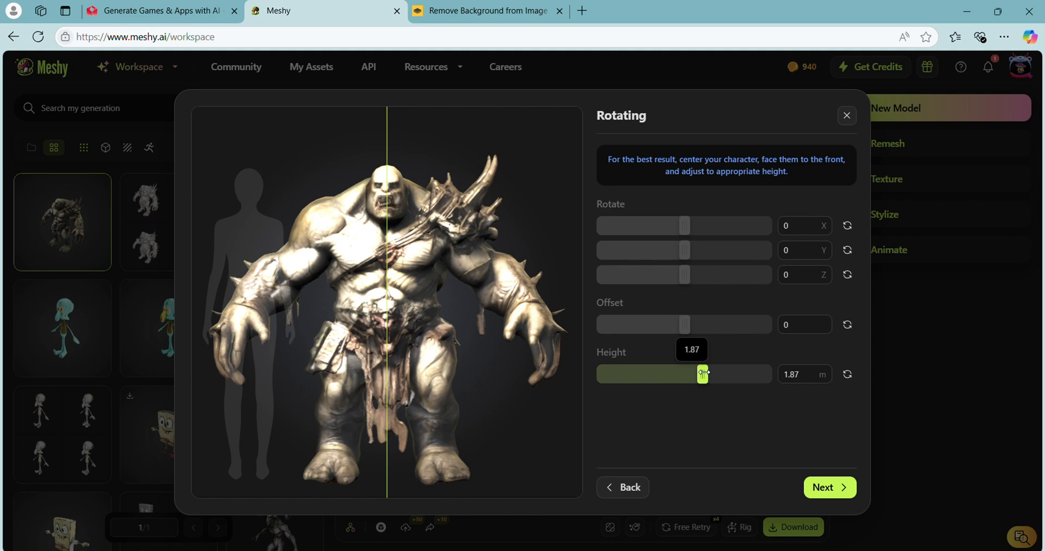
pyautogui.moveTo(701, 374); pyautogui.dragTo(706, 374)
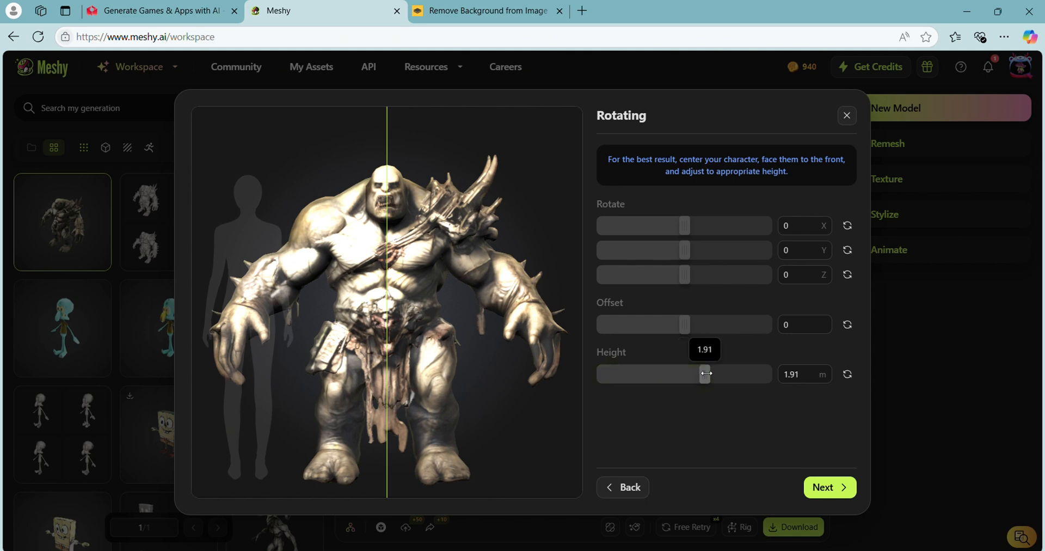
pyautogui.click(829, 486)
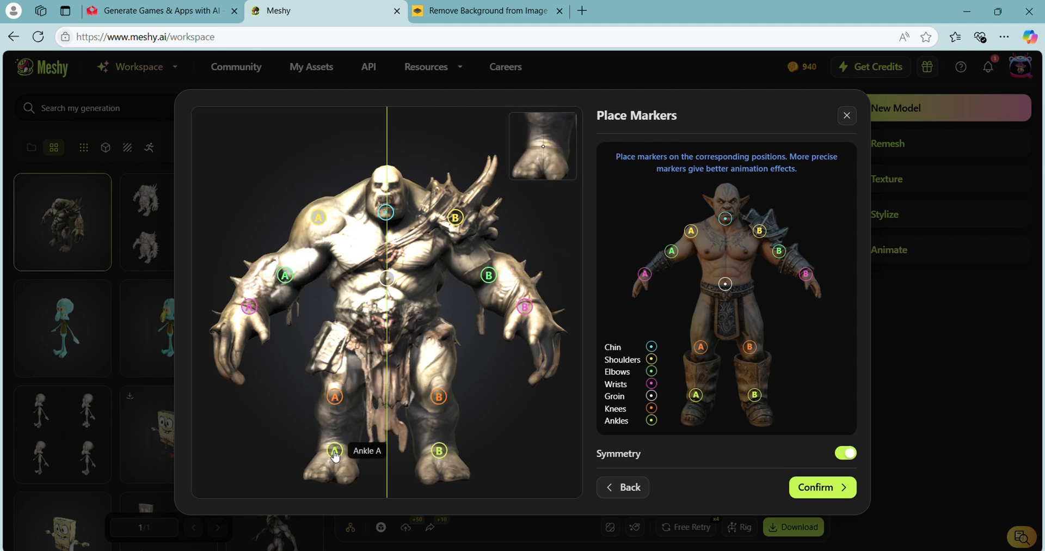
# Confirm the body markers so Meshy rigs the ogre for animation.
pyautogui.click(823, 486)
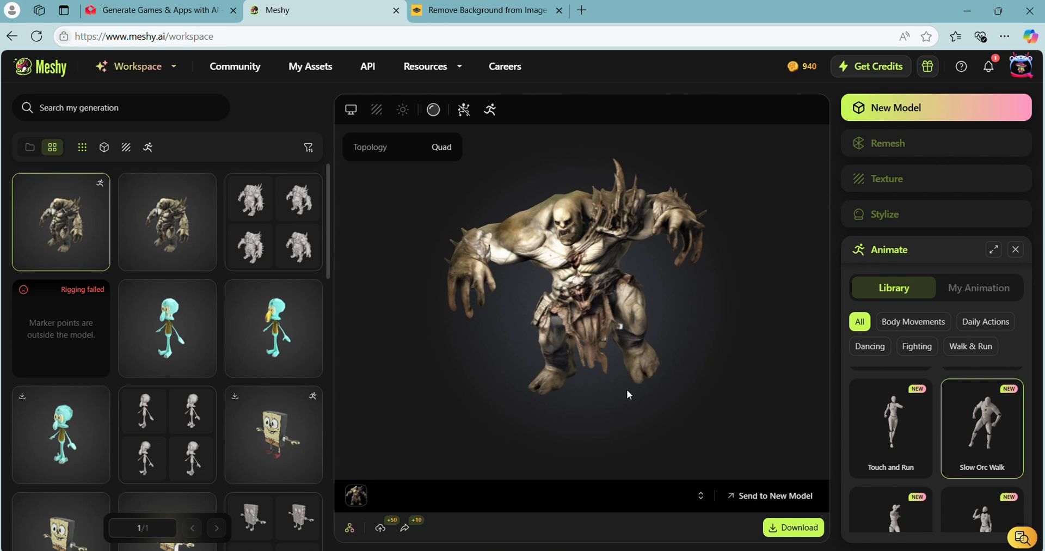
# Download the animated ogre with the export format set to fbx.
pyautogui.click(793, 526)
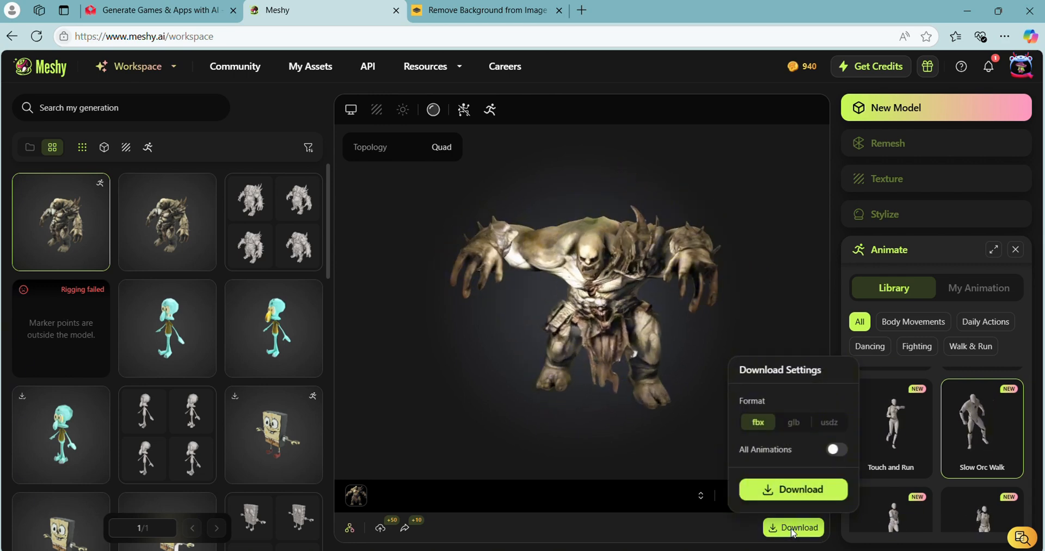
pyautogui.click(793, 422)
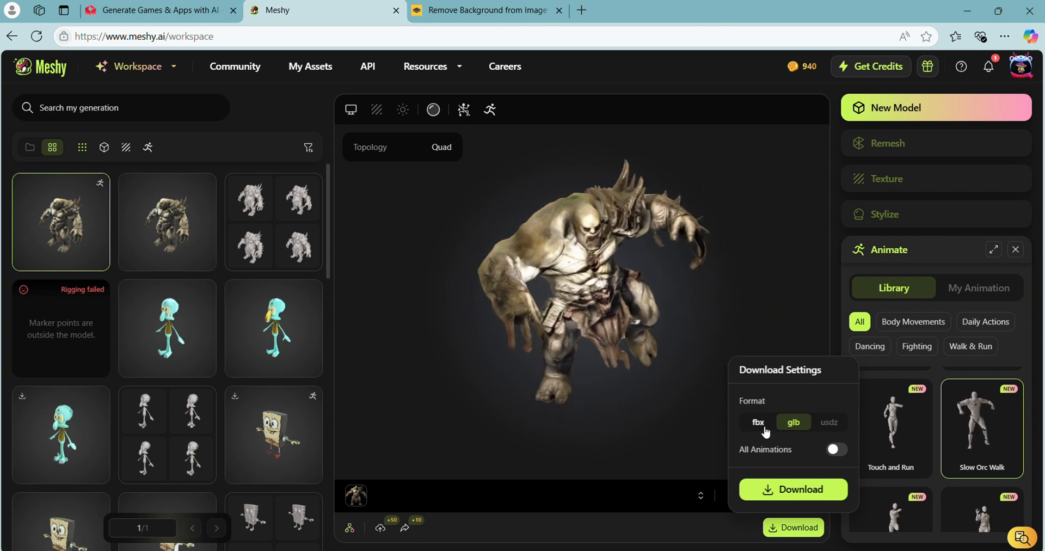
pyautogui.click(758, 422)
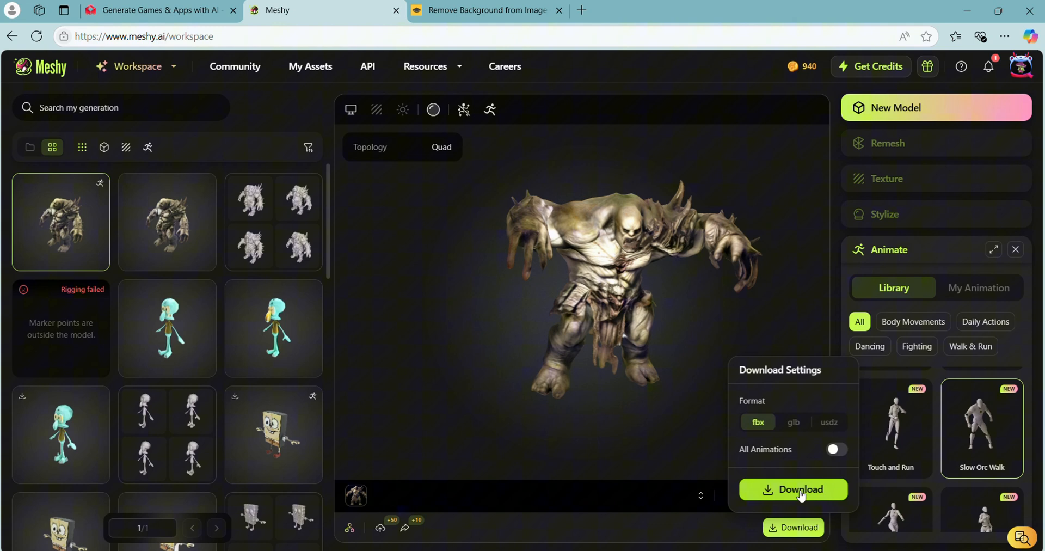
pyautogui.click(793, 489)
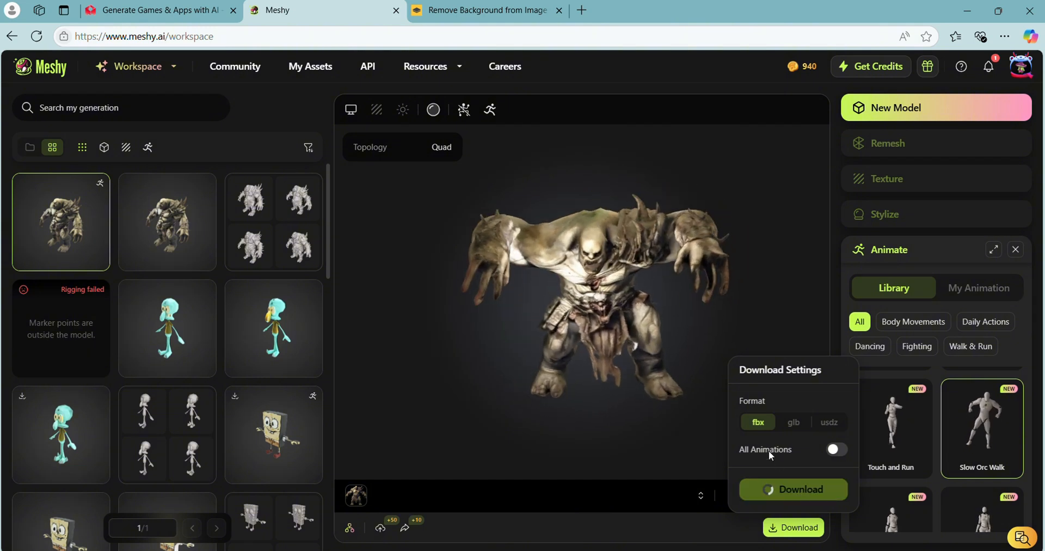
pyautogui.click(793, 488)
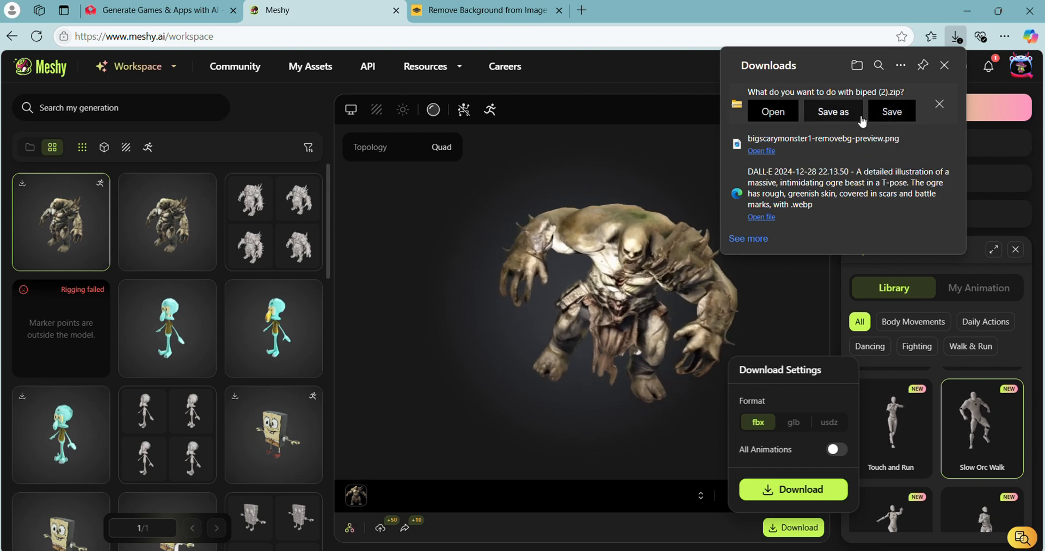
# Keep the downloaded ogre FBX zip file and view the archive.
pyautogui.click(891, 113)
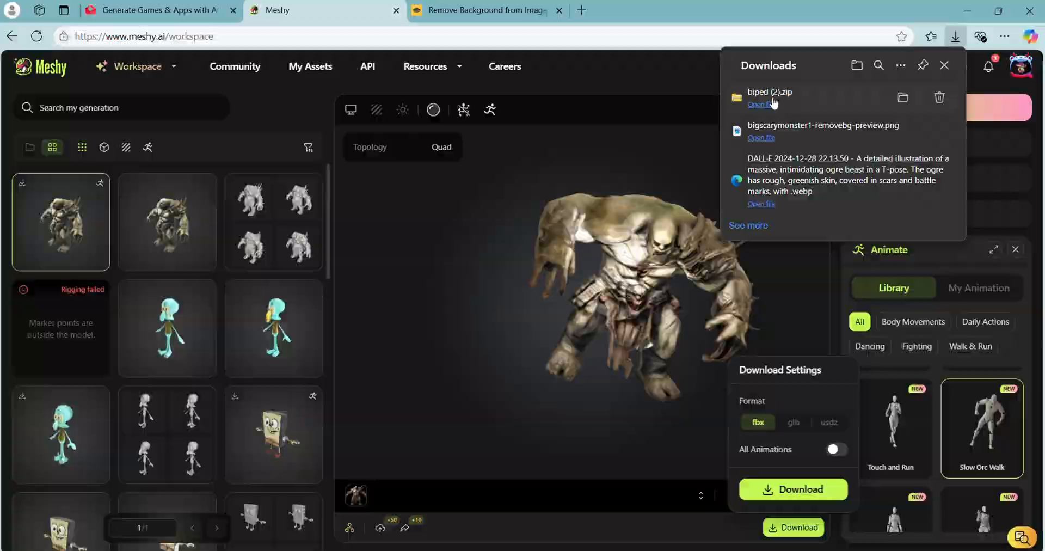
pyautogui.click(158, 10)
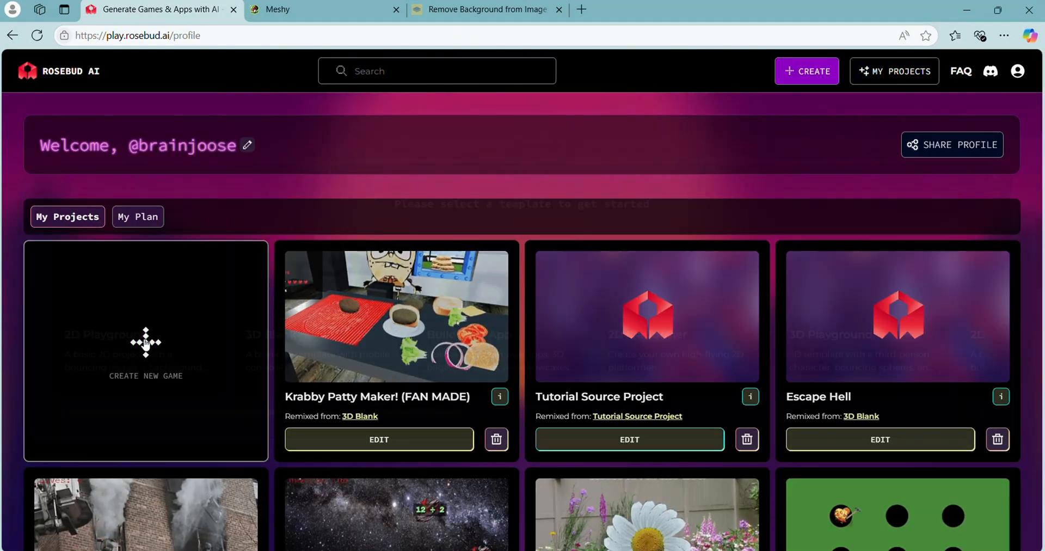
# Create a new Rosebud game from the 3D Blank template.
pyautogui.click(145, 343)
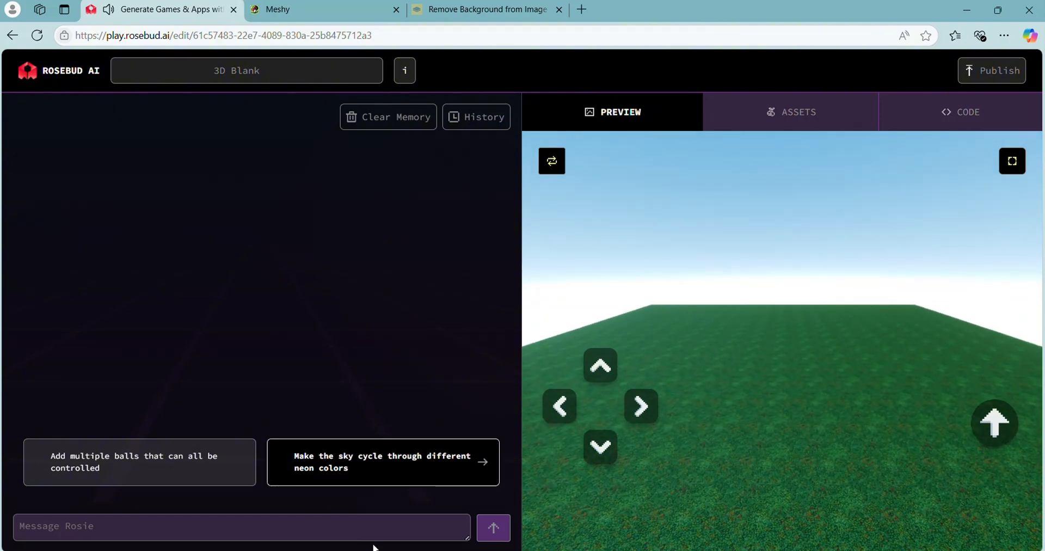
# Upload OgreBeastAnimation_Slow_Orc_Walk_withSkin.fbx as a project asset.
pyautogui.click(790, 112)
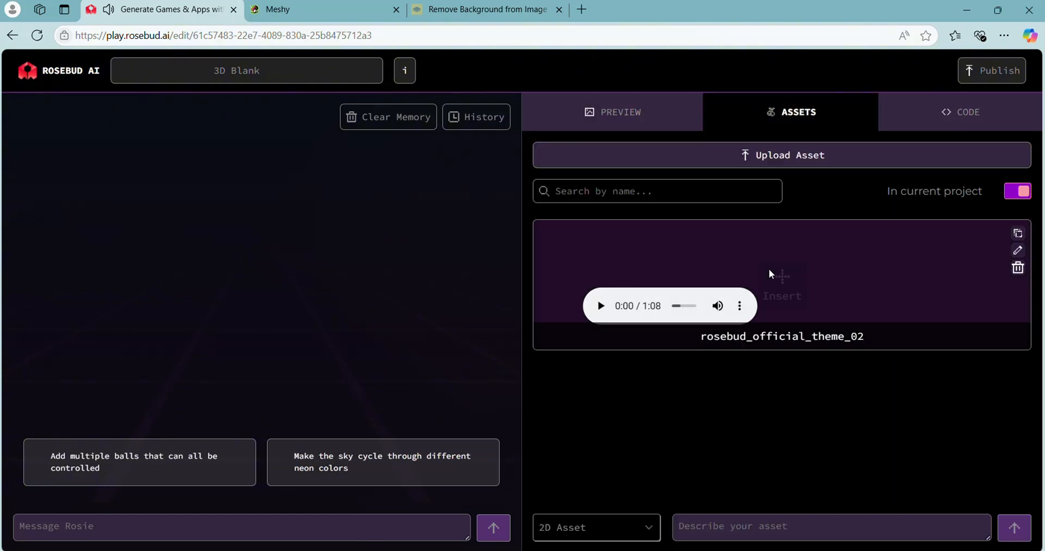
pyautogui.click(789, 156)
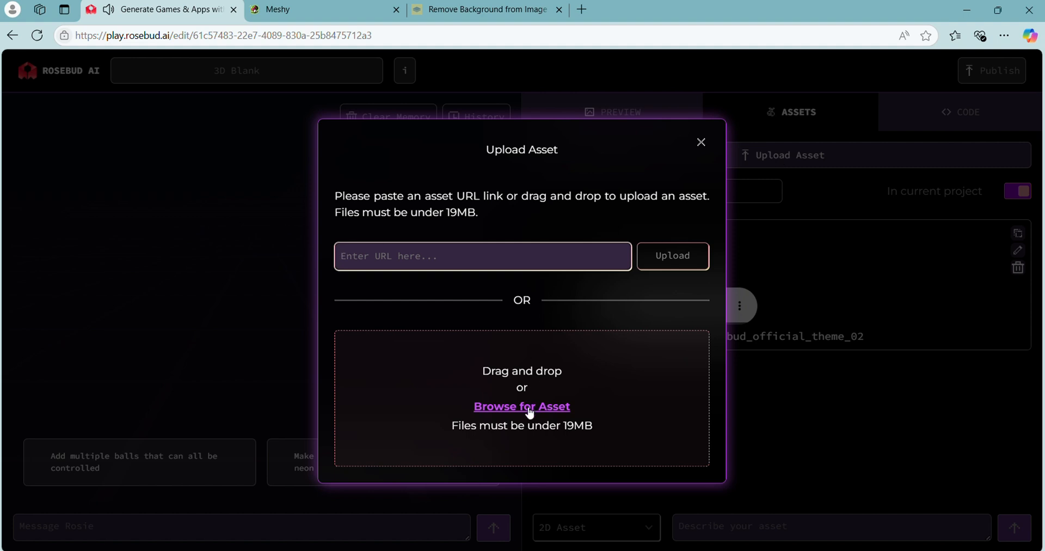
pyautogui.click(521, 406)
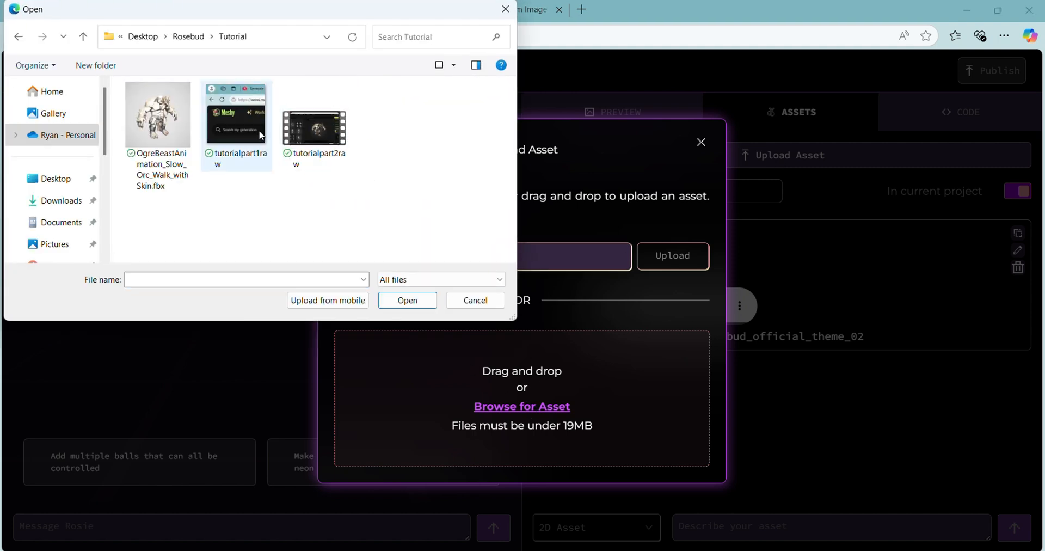
pyautogui.click(158, 115)
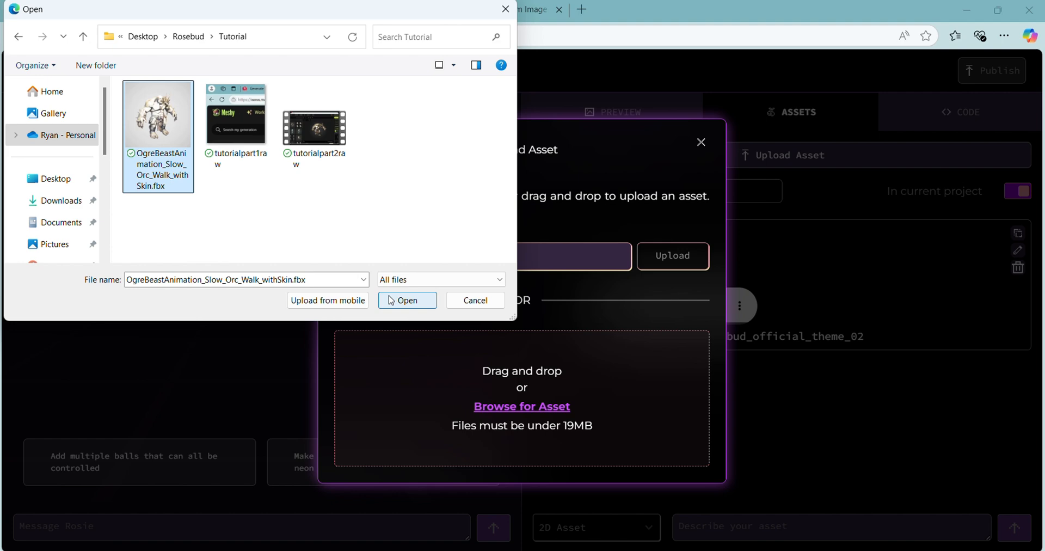
pyautogui.click(407, 300)
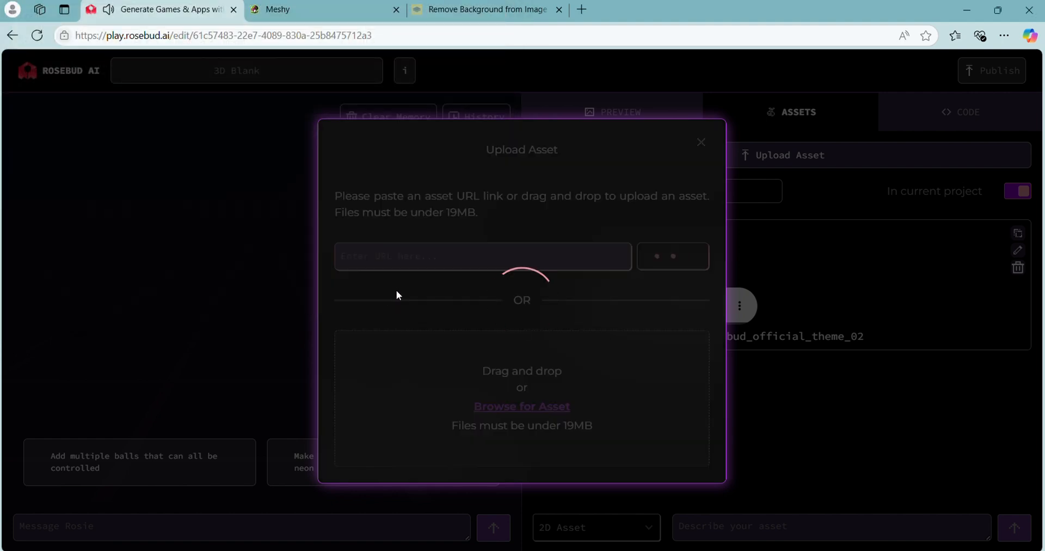
# Insert the uploaded ogre asset into the game scene.
pyautogui.click(701, 142)
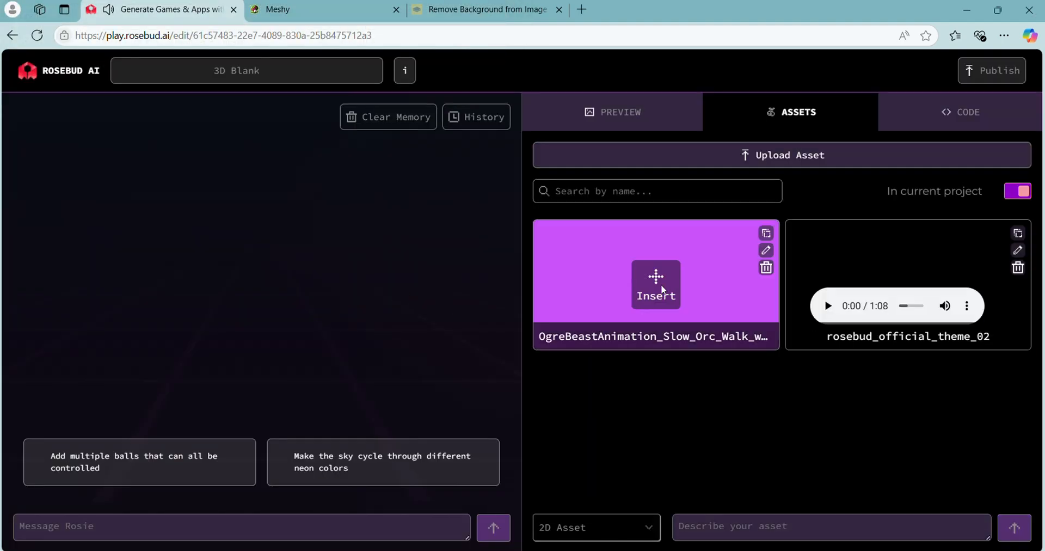
pyautogui.click(656, 285)
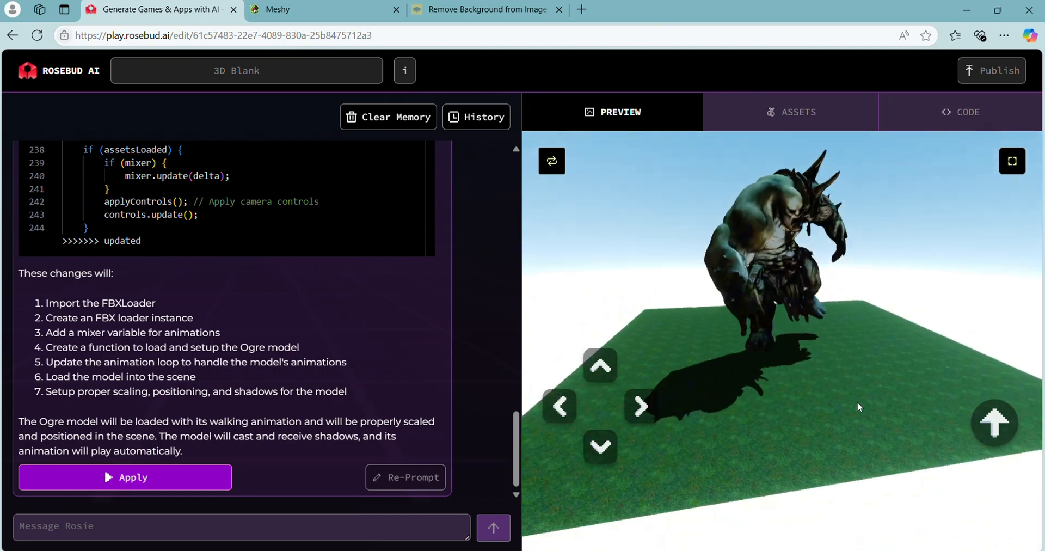
# Apply Rosie's code placing the ogre, then her change shrinking its scale from 0.5 to 0.1.
pyautogui.click(600, 448)
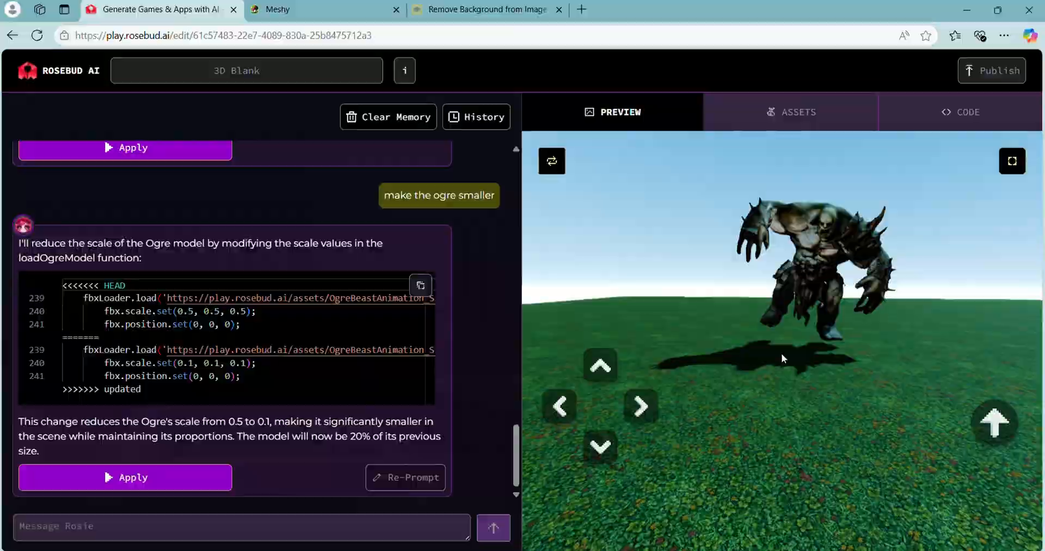
pyautogui.click(1012, 160)
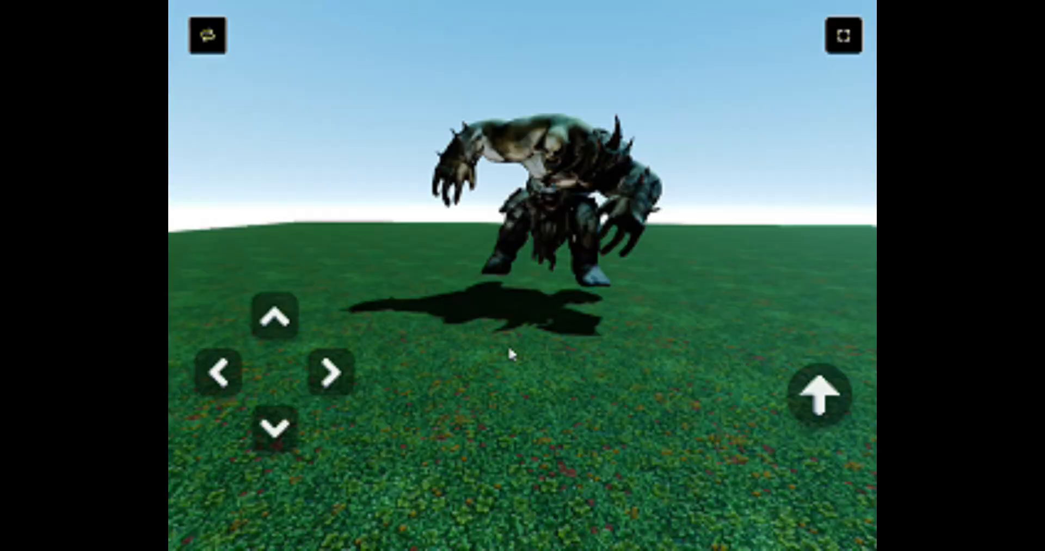